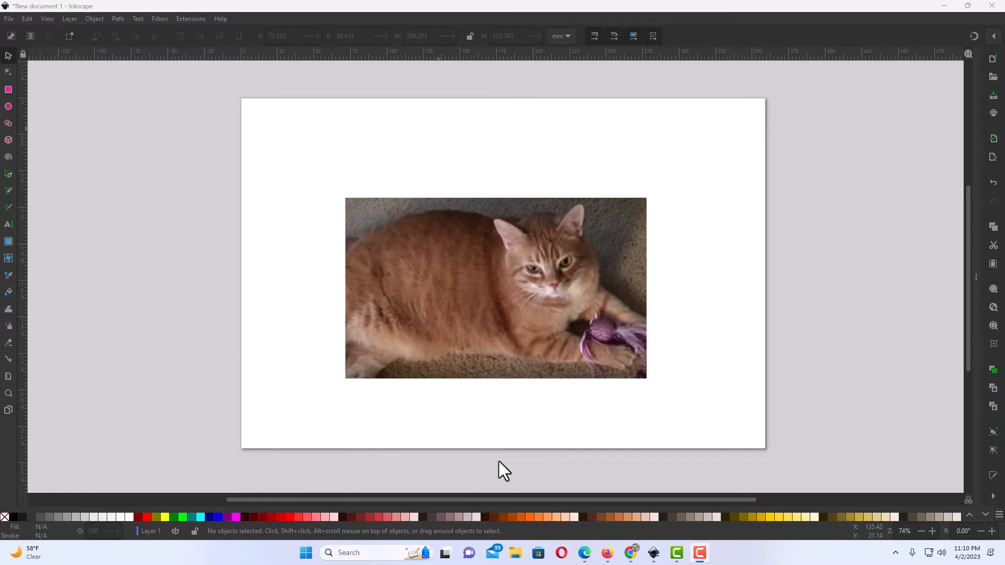
mouse_move(506, 374)
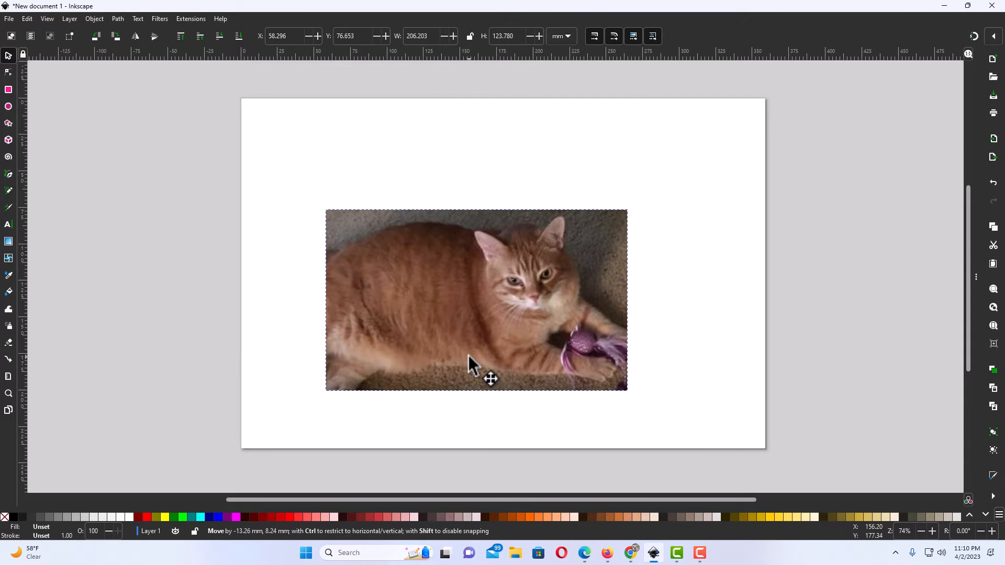
- Shift the orange cat photo slightly left and downward on the page
click(488, 433)
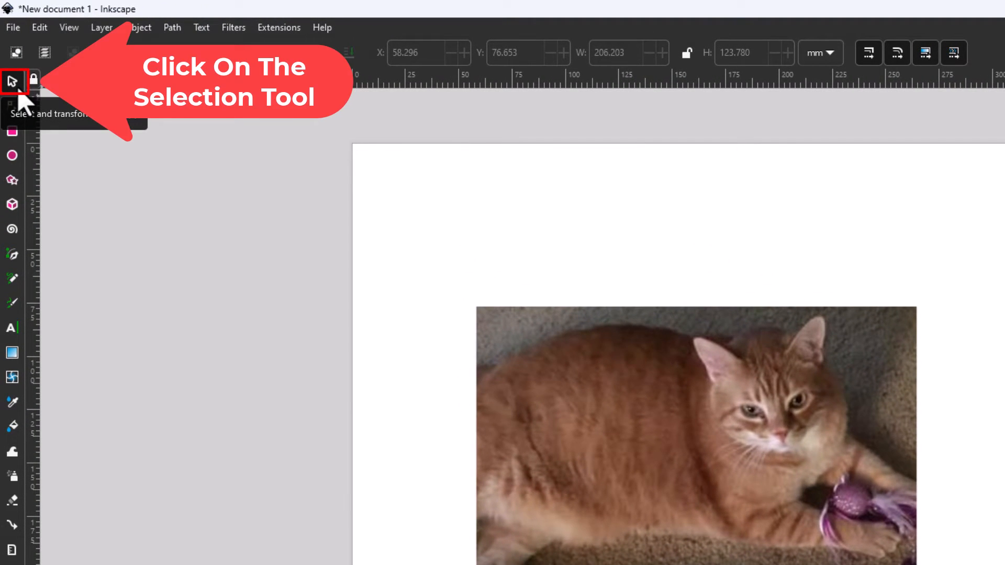
- Select the cat photo with the Select and Transform tool to show its scale handles
click(12, 81)
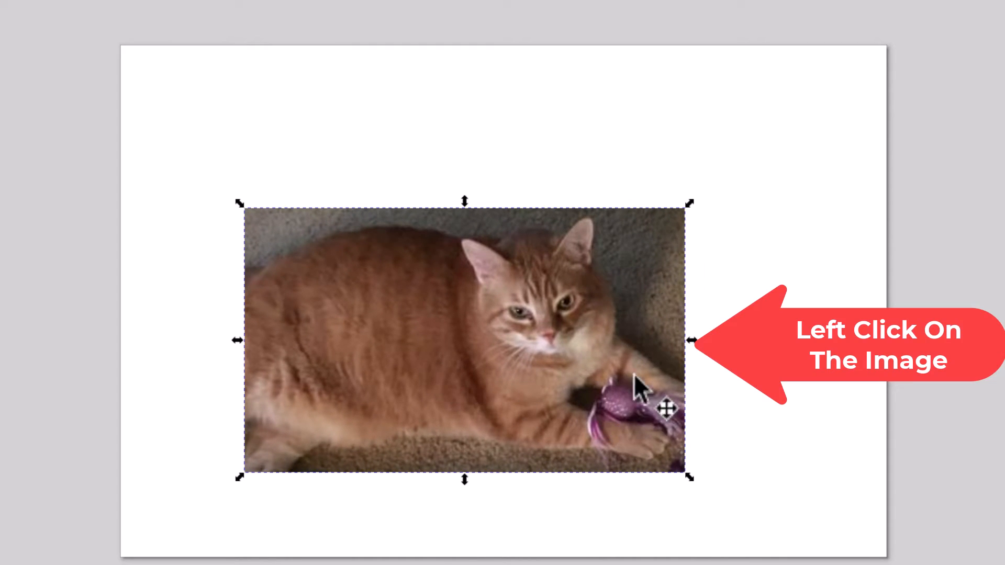
click(647, 391)
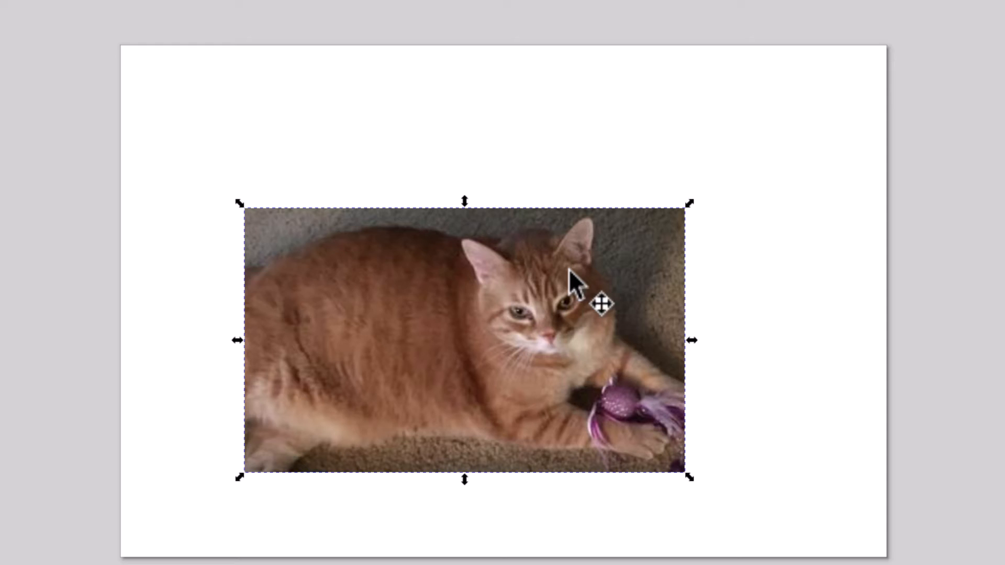
mouse_move(340, 485)
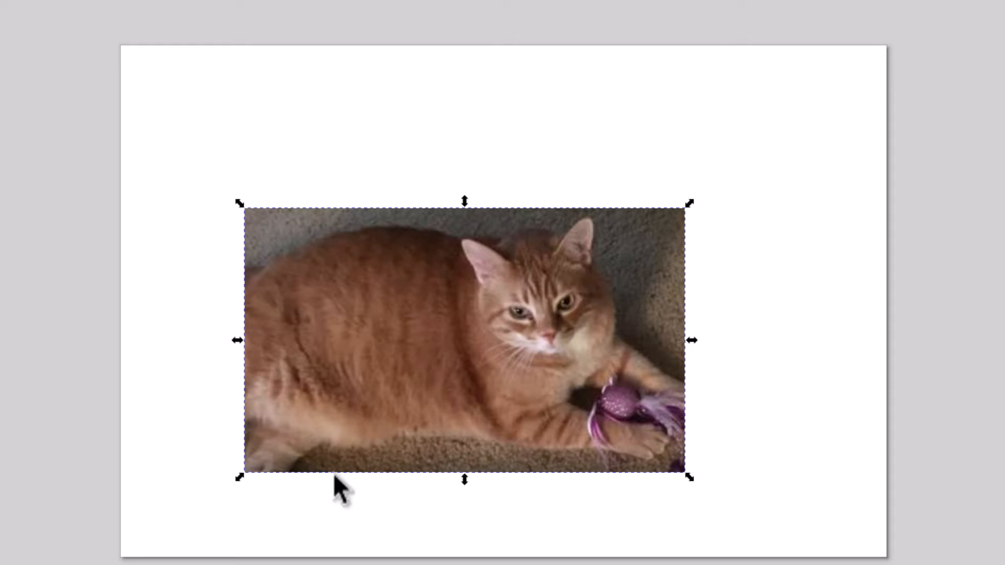
mouse_move(692, 350)
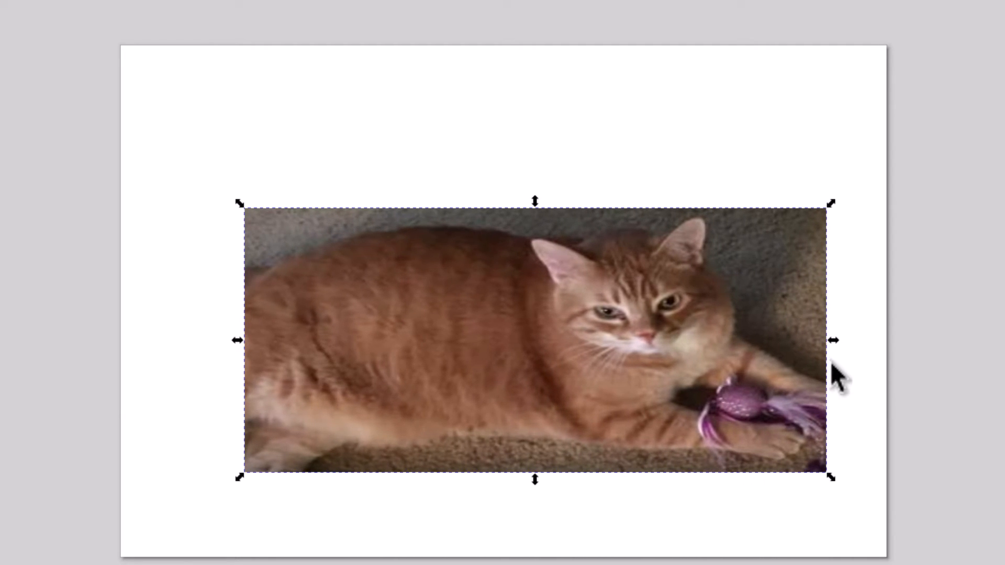
mouse_move(888, 394)
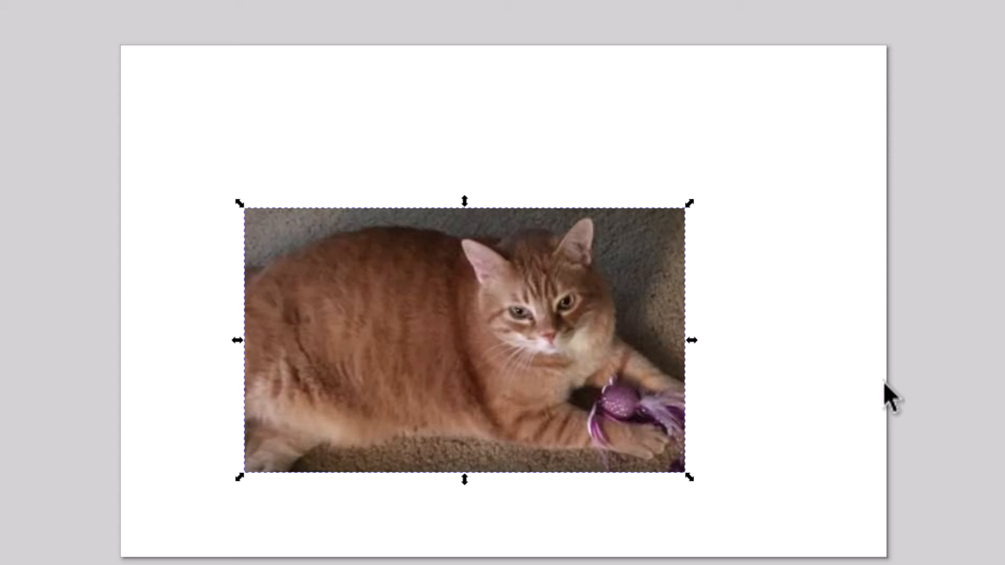
mouse_move(663, 382)
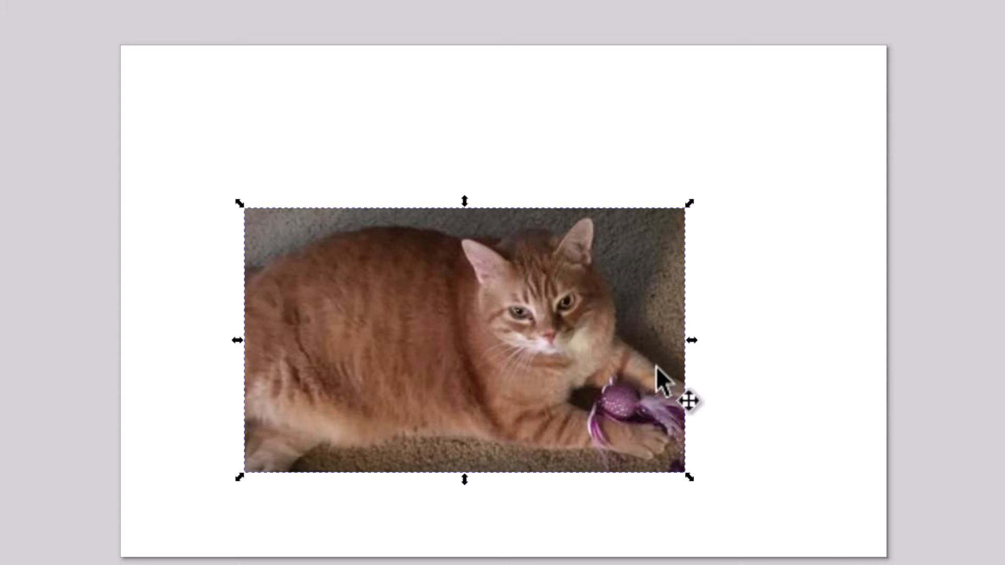
mouse_move(640, 385)
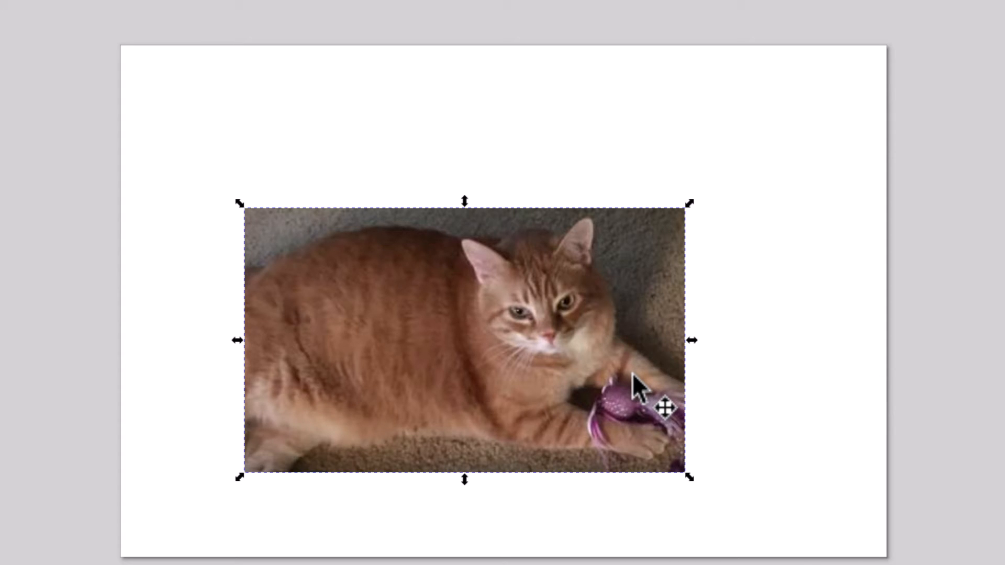
mouse_move(691, 251)
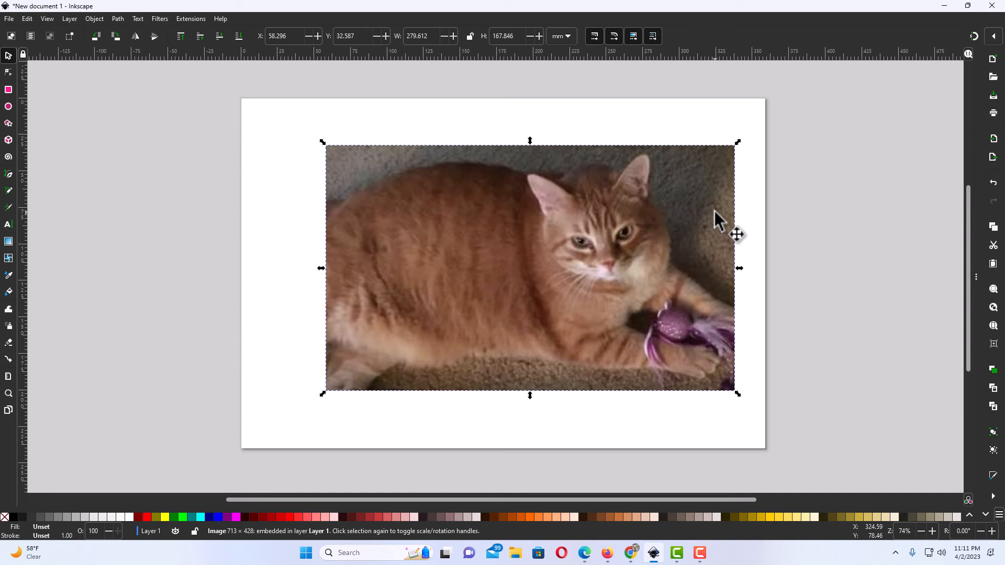
mouse_move(349, 186)
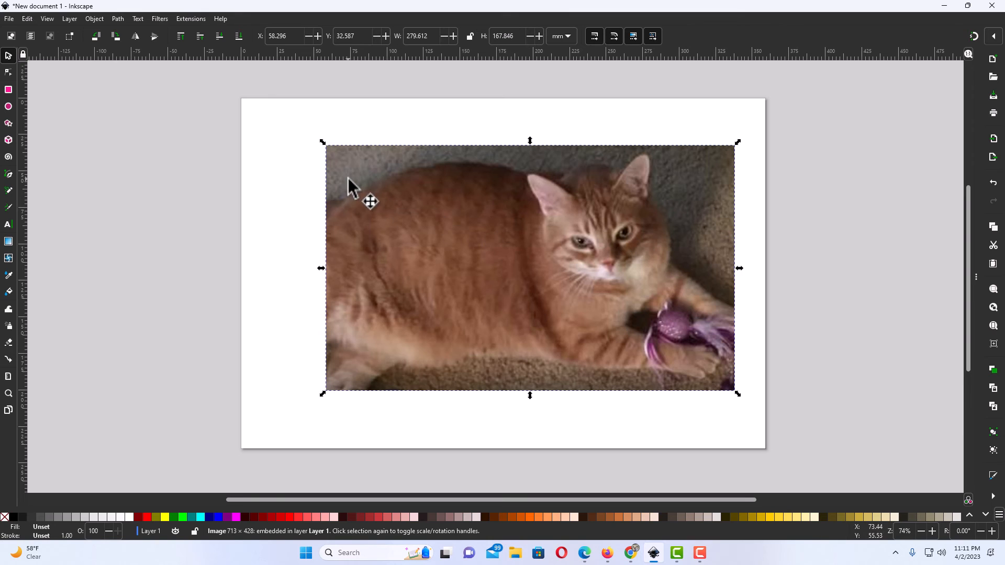
mouse_move(607, 313)
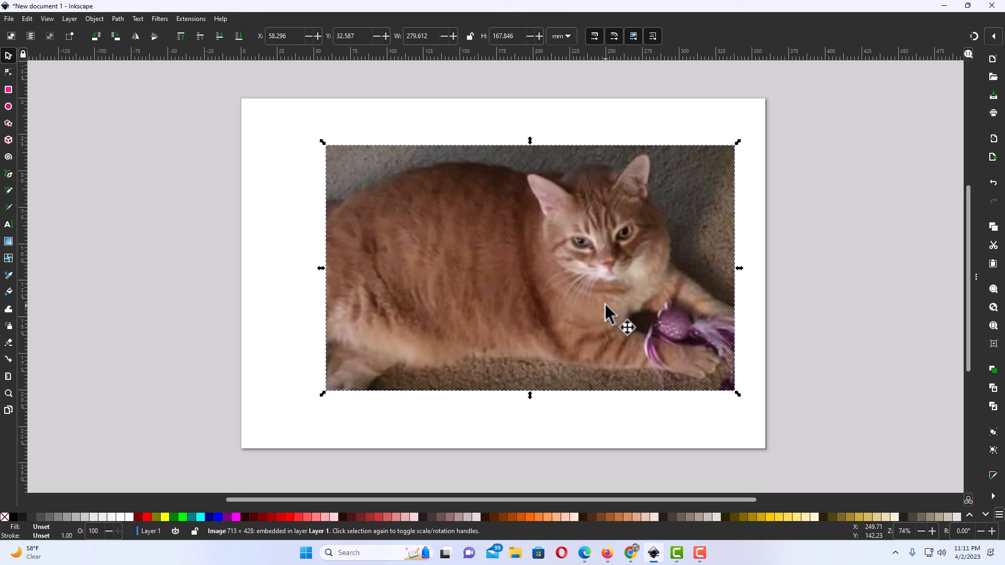